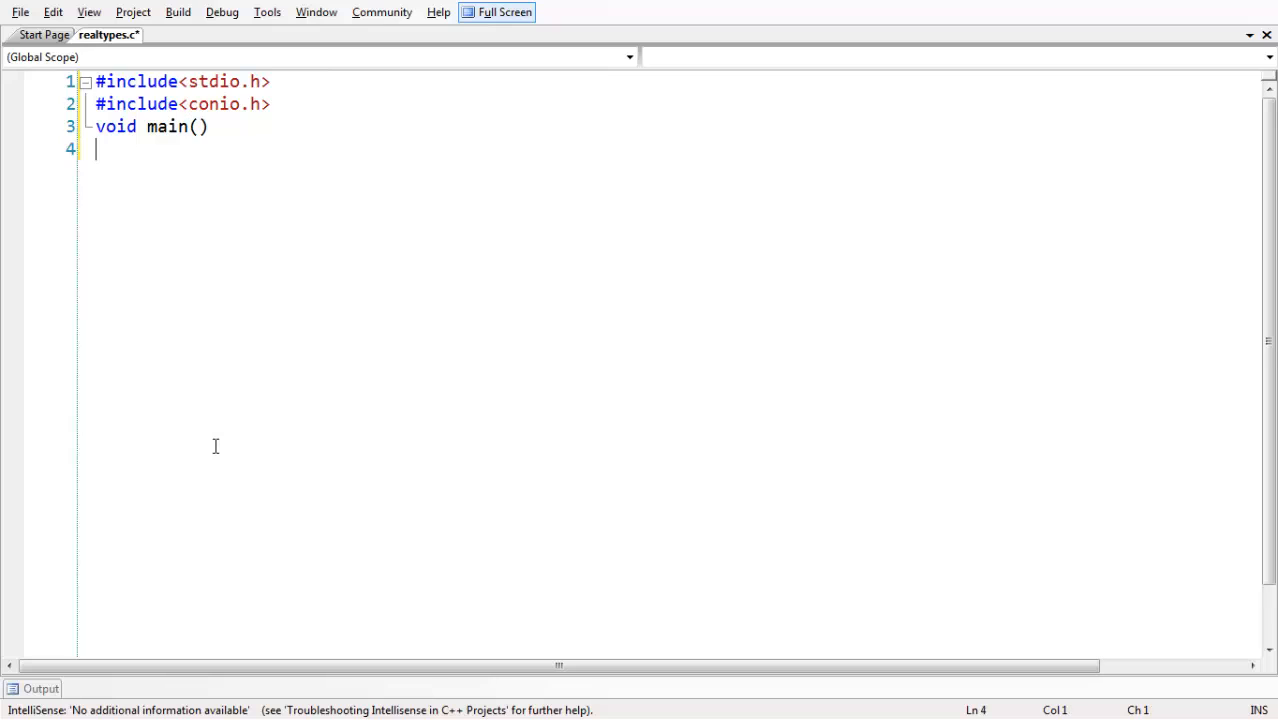
Step: Open main's body with braces and start declaring float Pi inside it
type("{")
type("float")
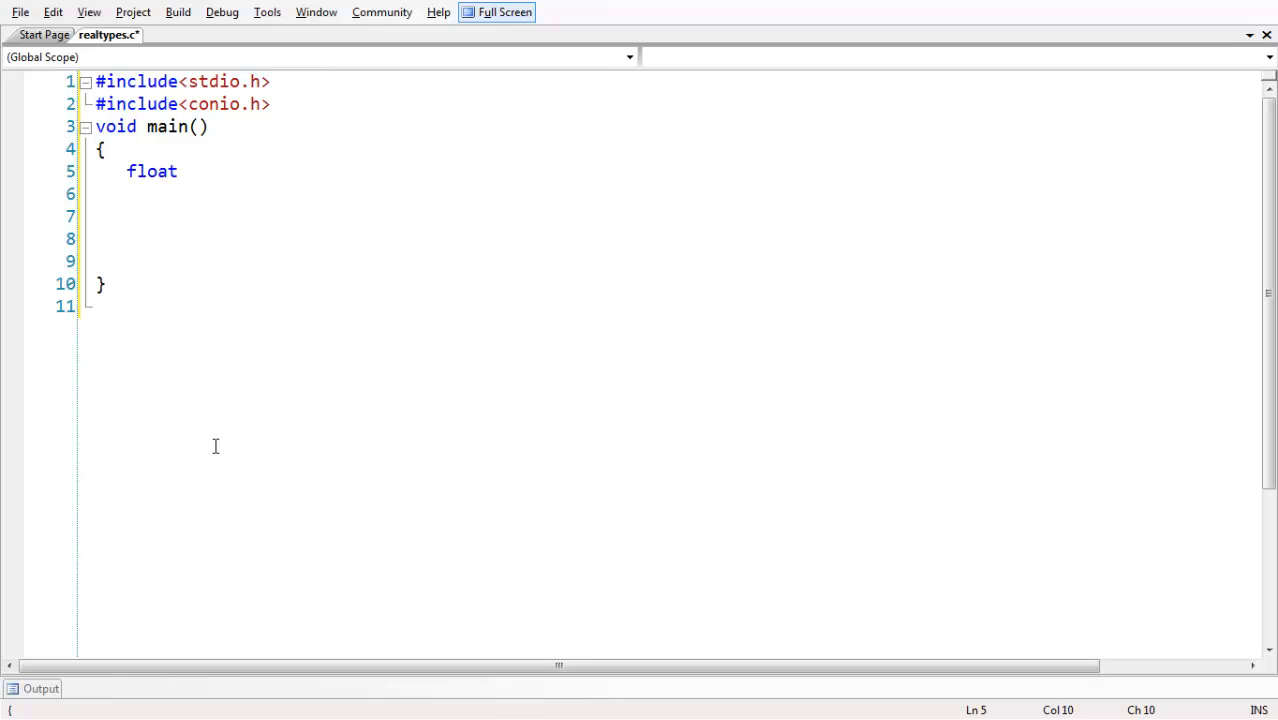
type("Pi")
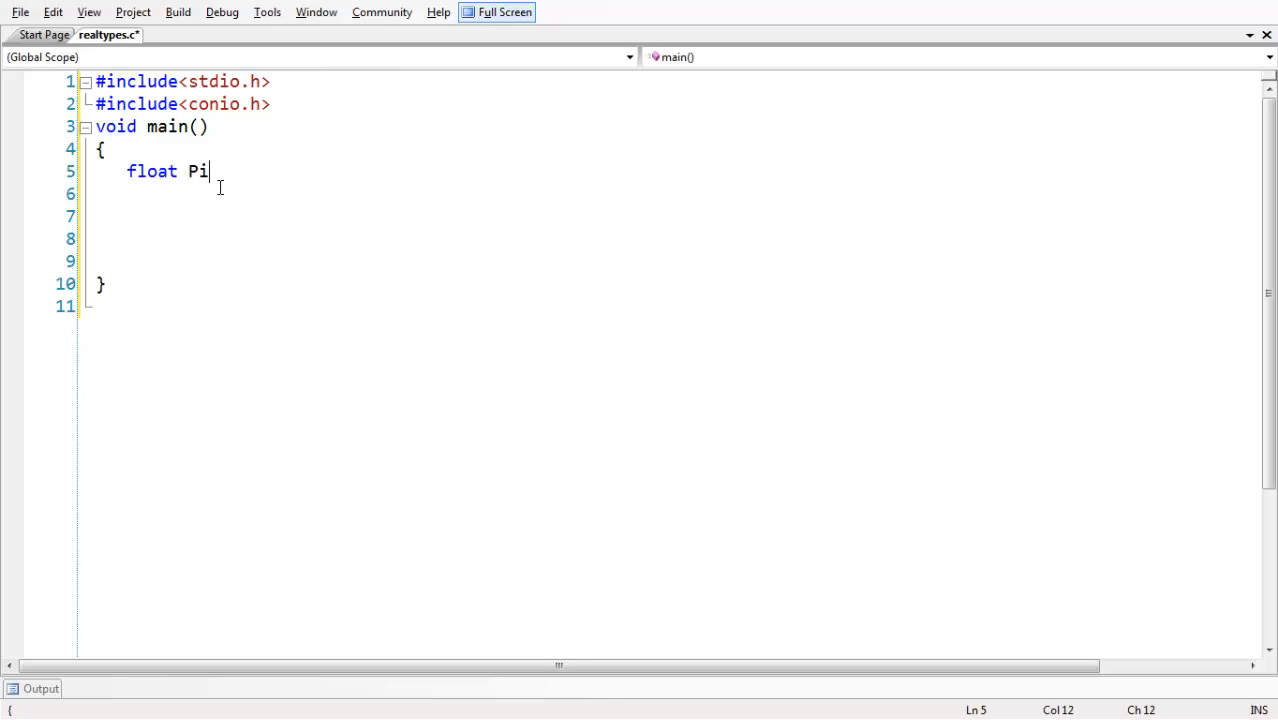
Step: Finish 'float Pi;' and add the integer-followed-by-fraction comment before assigning 3.14
type(";")
left_click(670, 193)
type("//floating point constant has integer followed by deci")
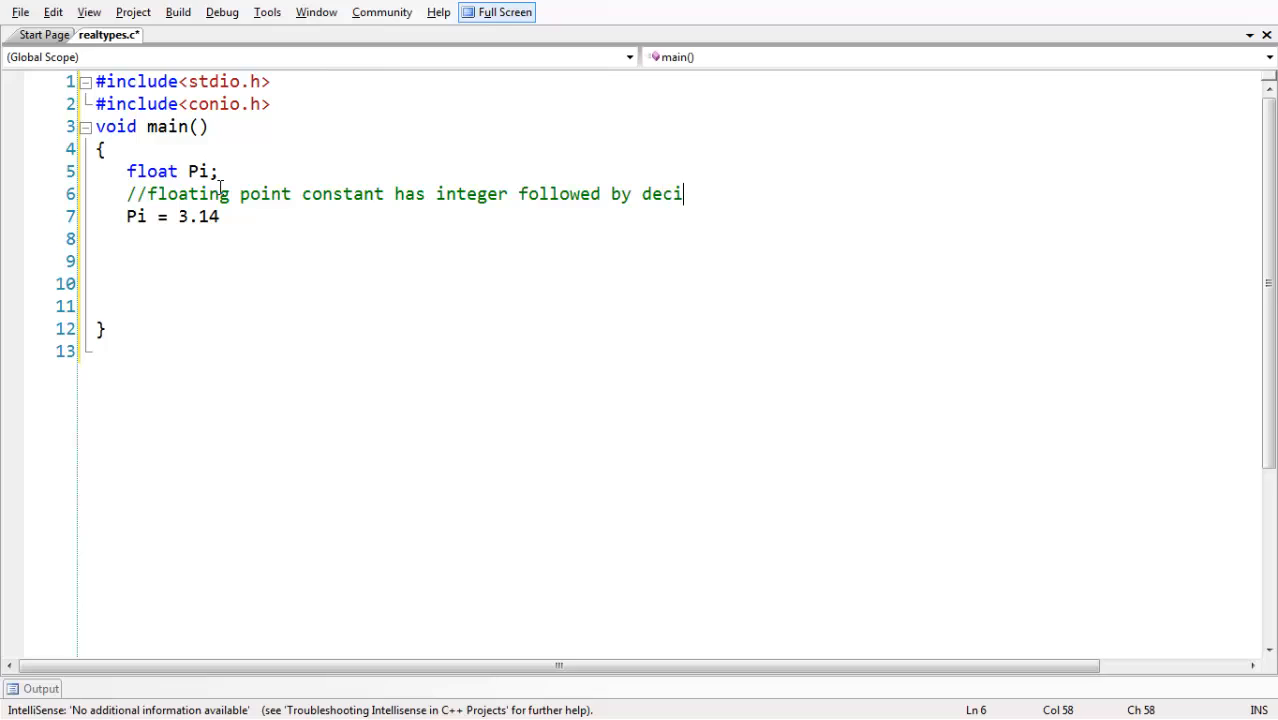
type("fraction")
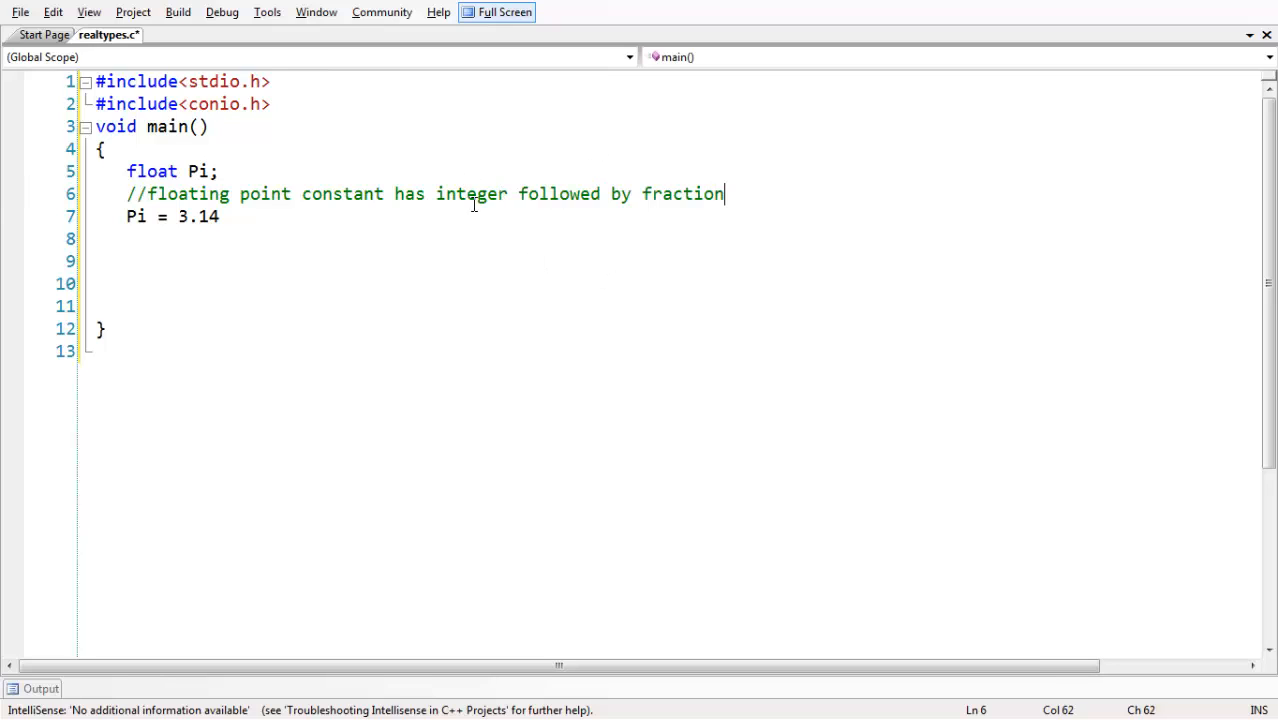
key("enter")
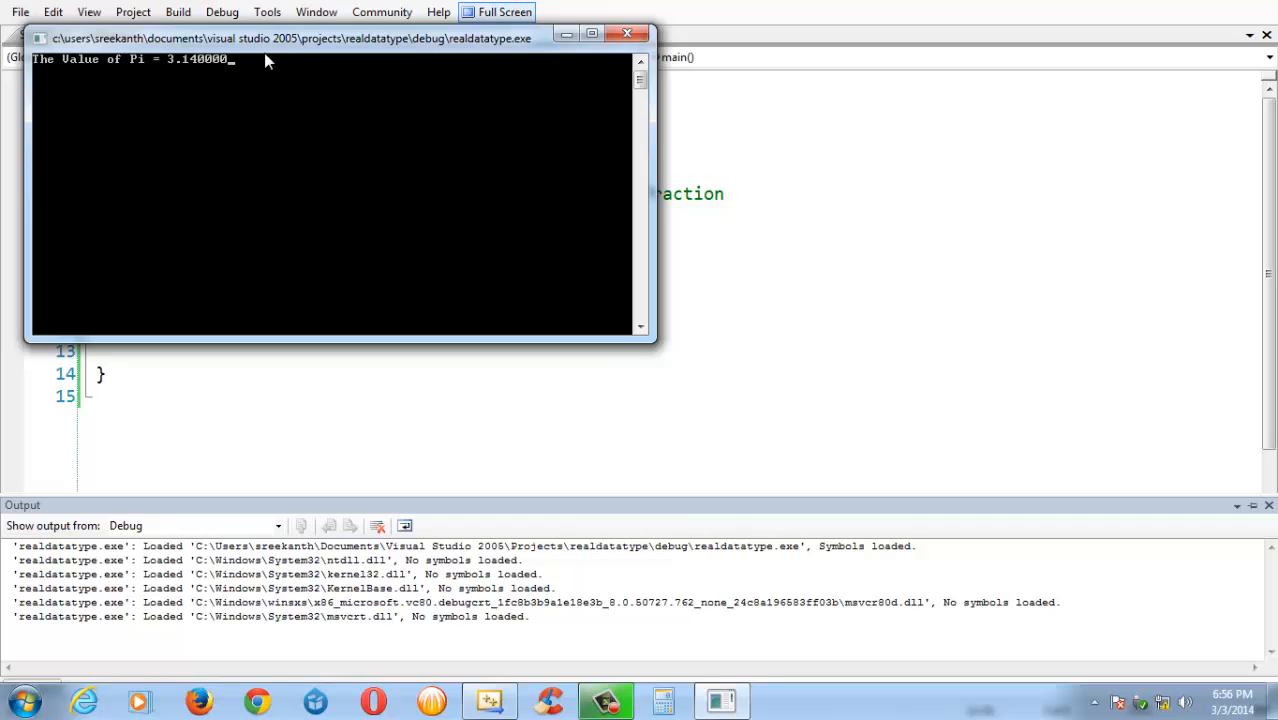
Step: Reposition the console window to view output 'The Value of Pi = 3.14'
left_click_drag(290, 38, 365, 281)
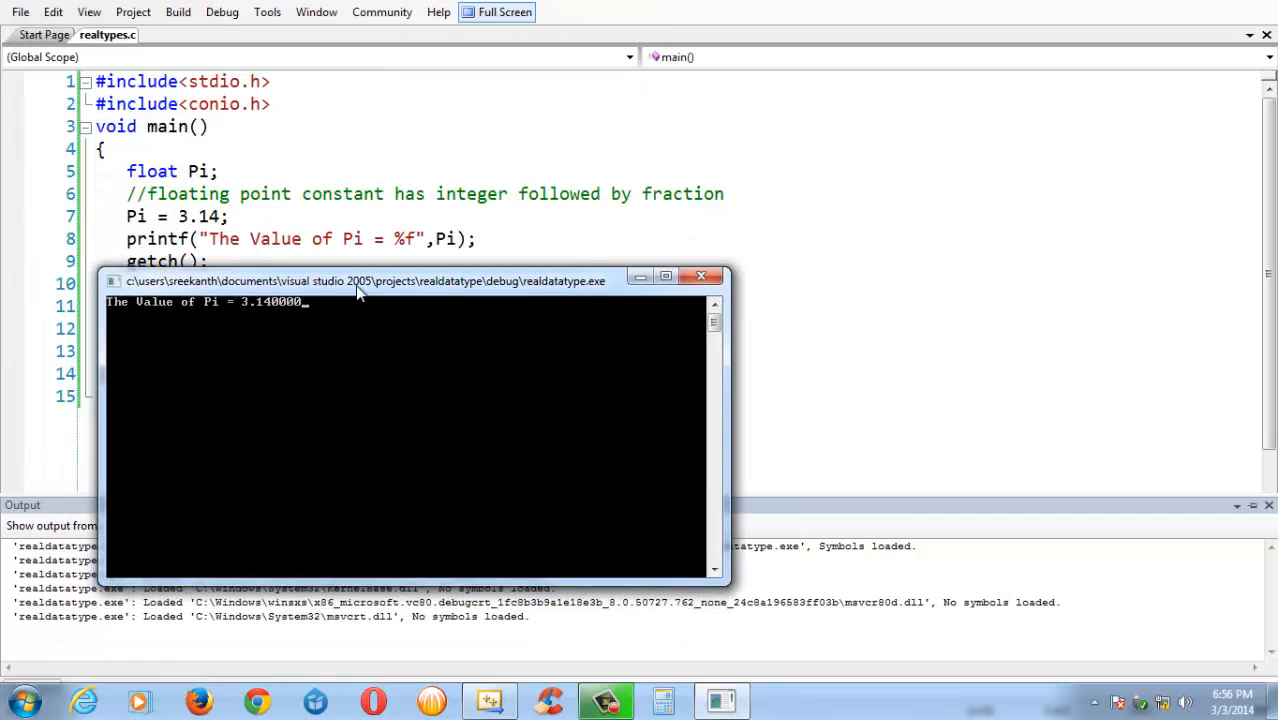
left_click_drag(358, 281, 380, 239)
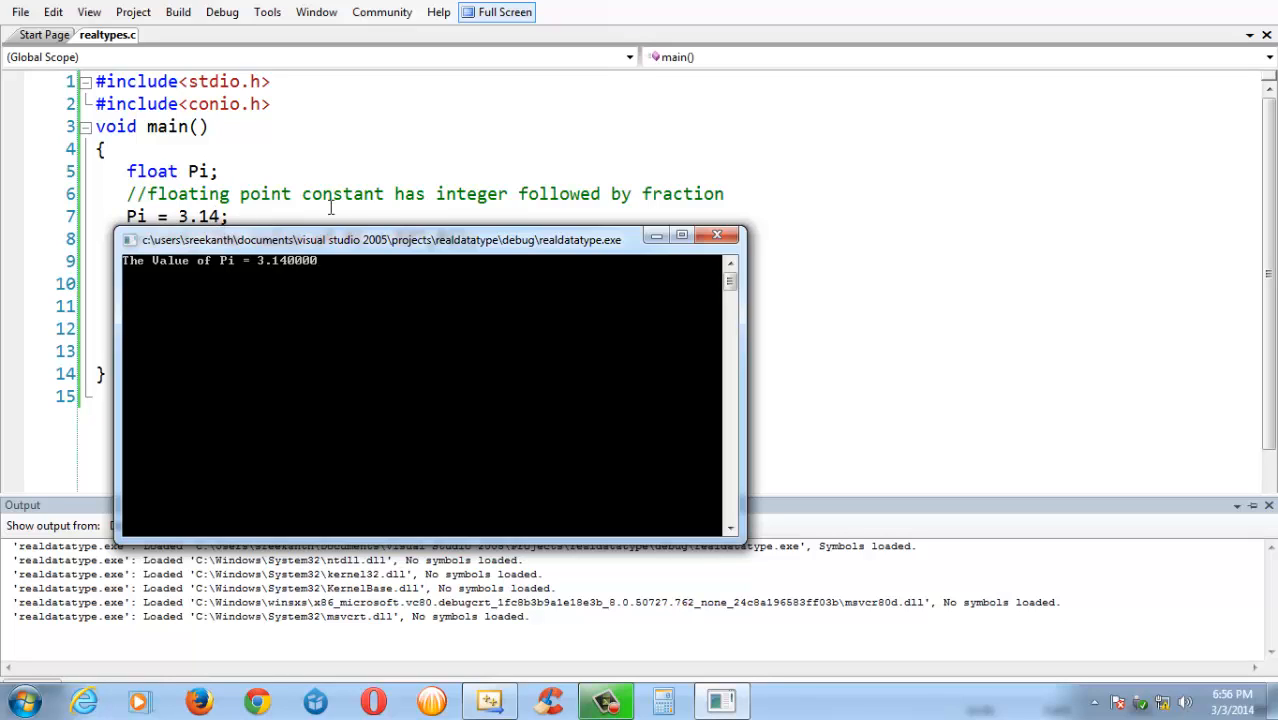
mouse_move(340, 261)
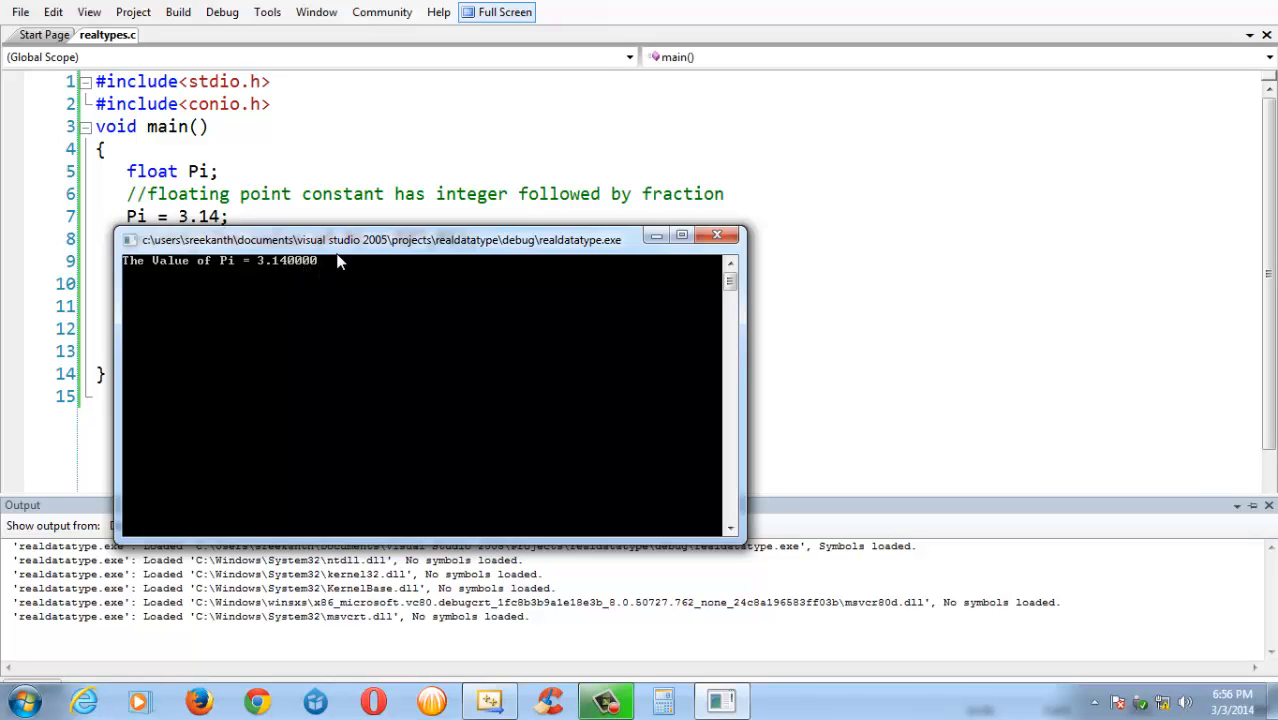
left_click_drag(400, 239, 360, 244)
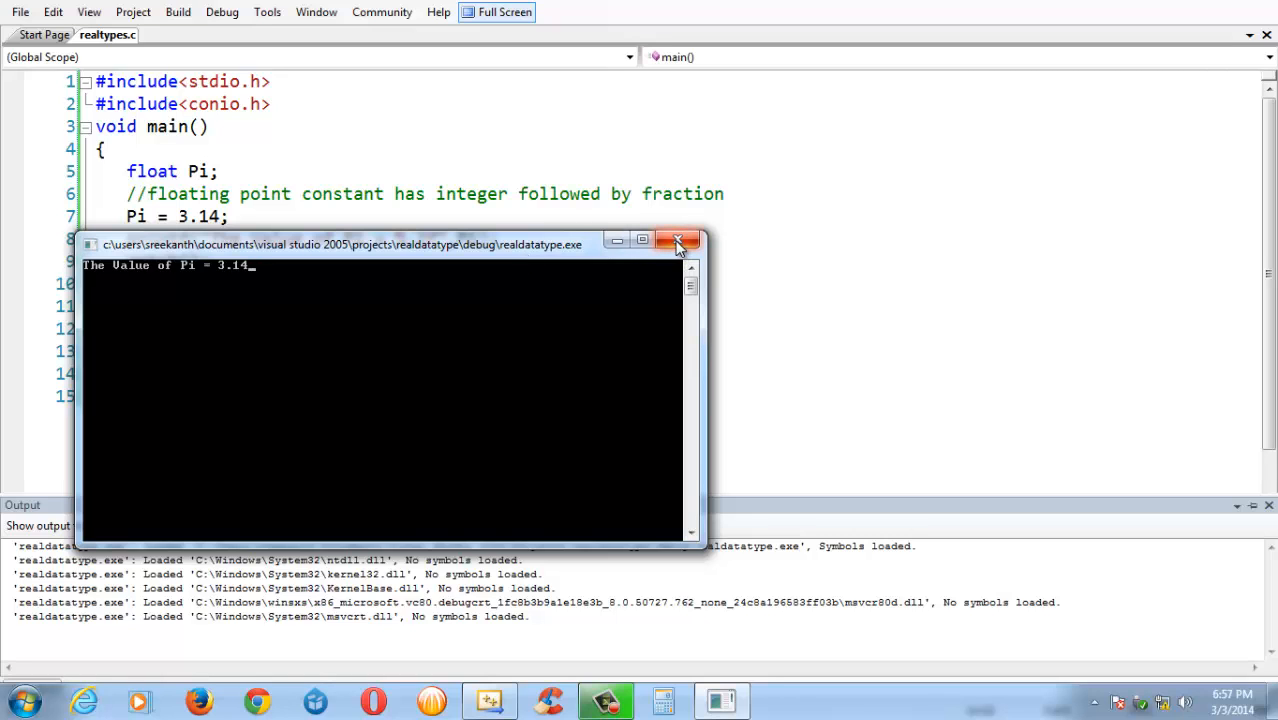
Step: Close the console and add a 4-byte comment plus printf of sizeof(float) in bytes
left_click(679, 240)
type("printf(\"\\n\\t The Size o")
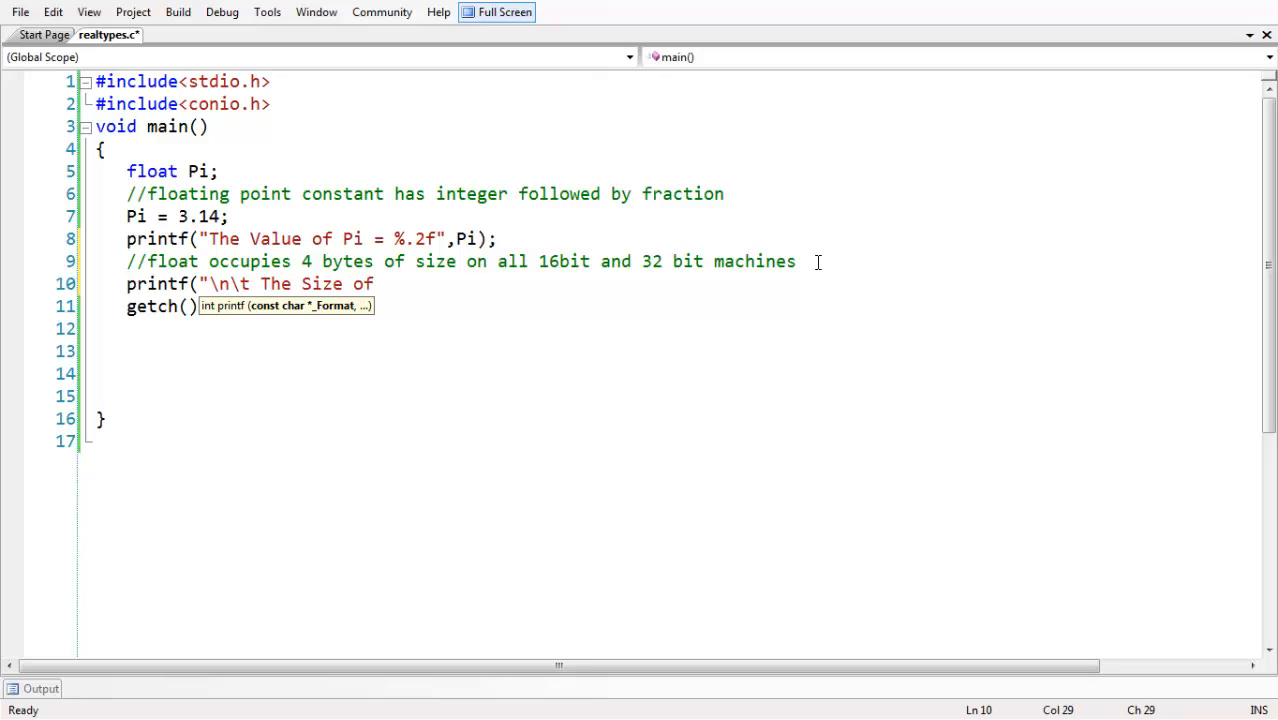
type("float in bytes:- %d\",sizeof(float));")
type("#")
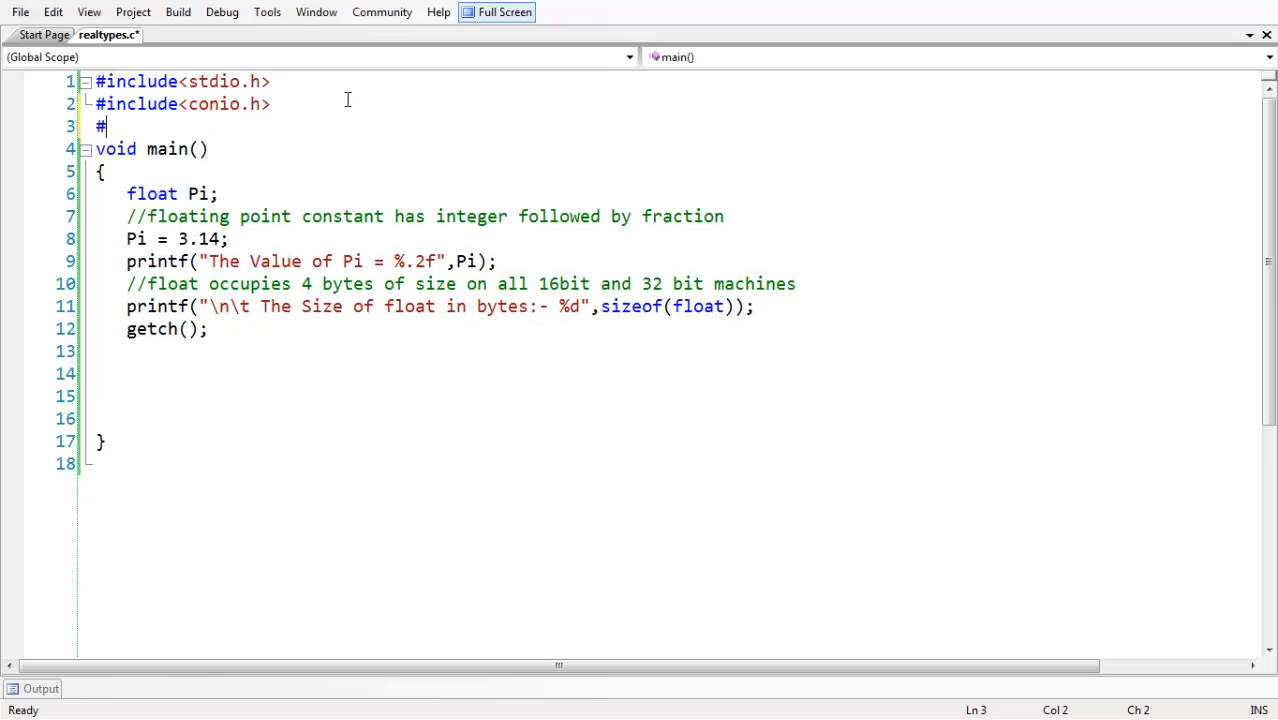
Step: Add #include<float.h> and begin the 'The Range of float is' printf
type("include<float.h>")
type("printf(\"\\n\\t The Range of float is")
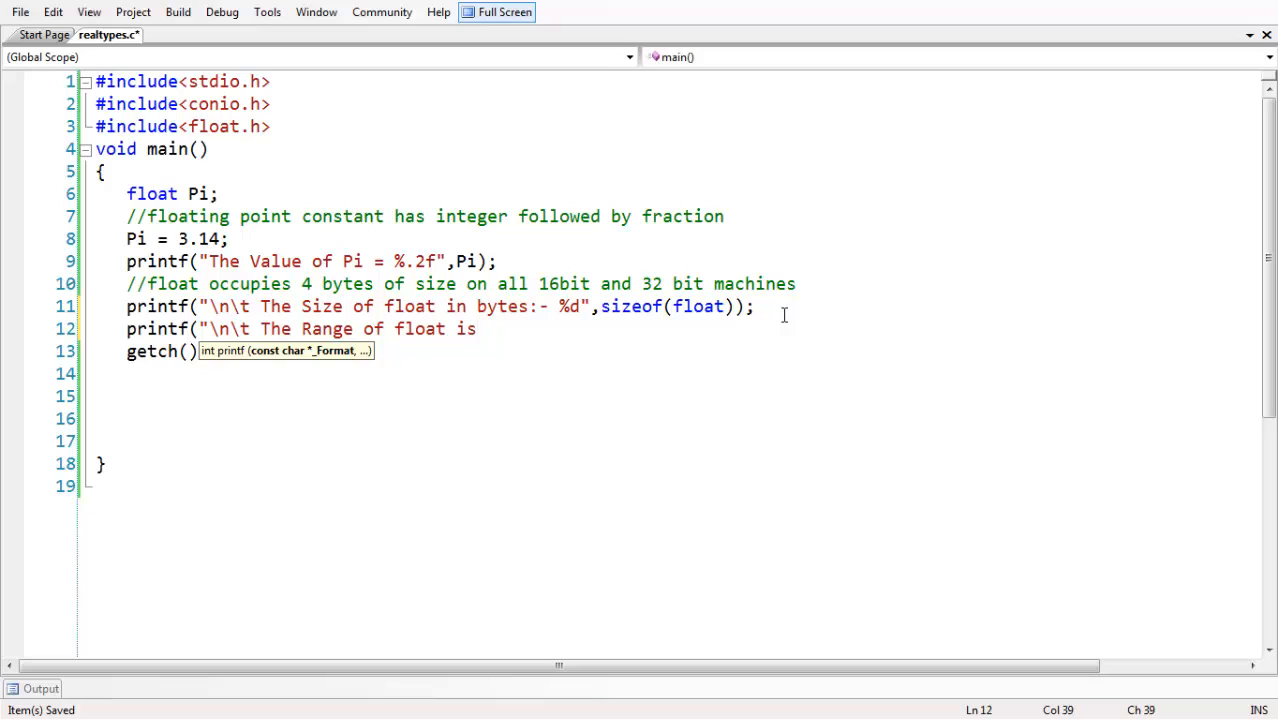
Step: Complete the range printf with %.2ef to %.2ef using FLT_MIN and FLT_MAX
type("%f to %.2ef\",FLT_MIN,FLT_MAX);")
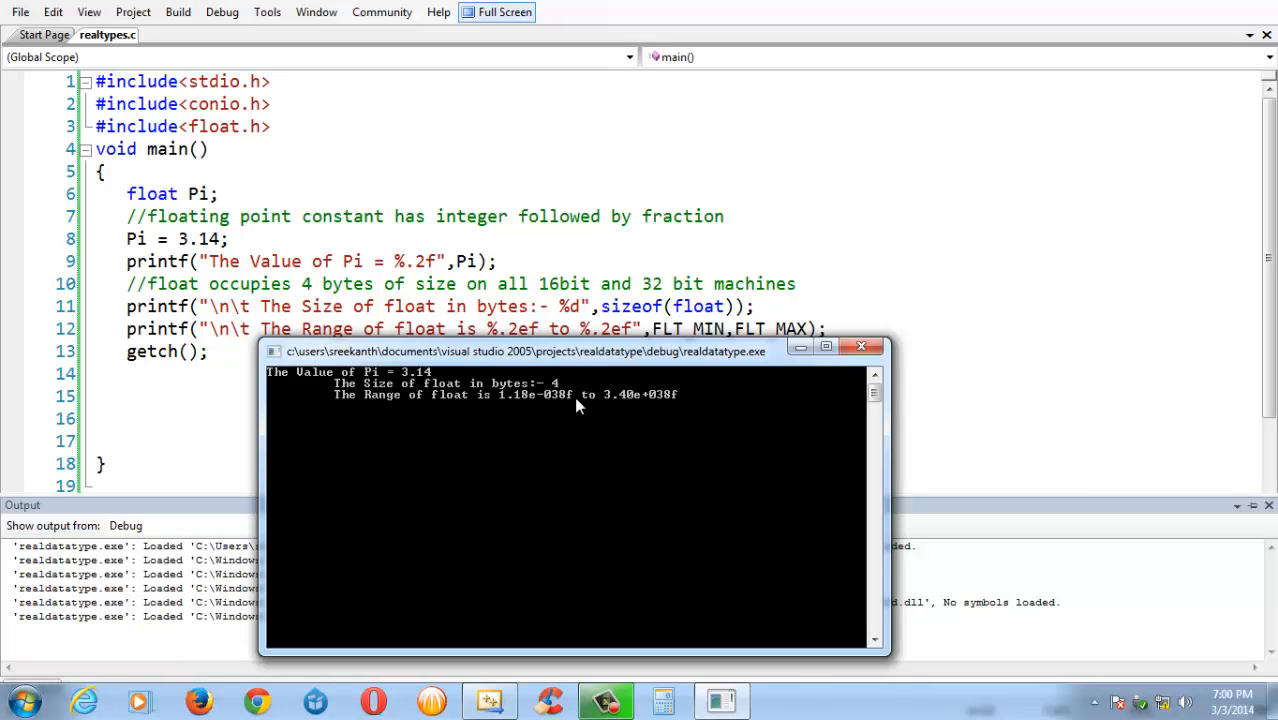
mouse_move(660, 405)
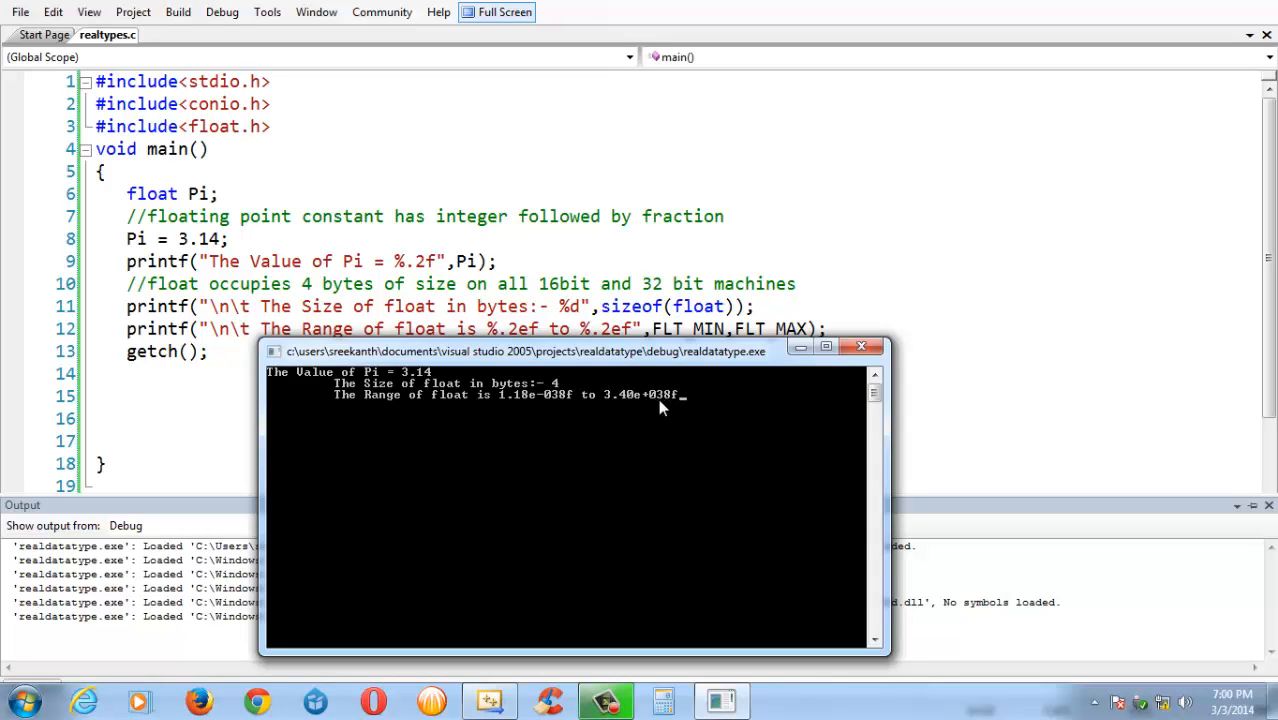
mouse_move(515, 390)
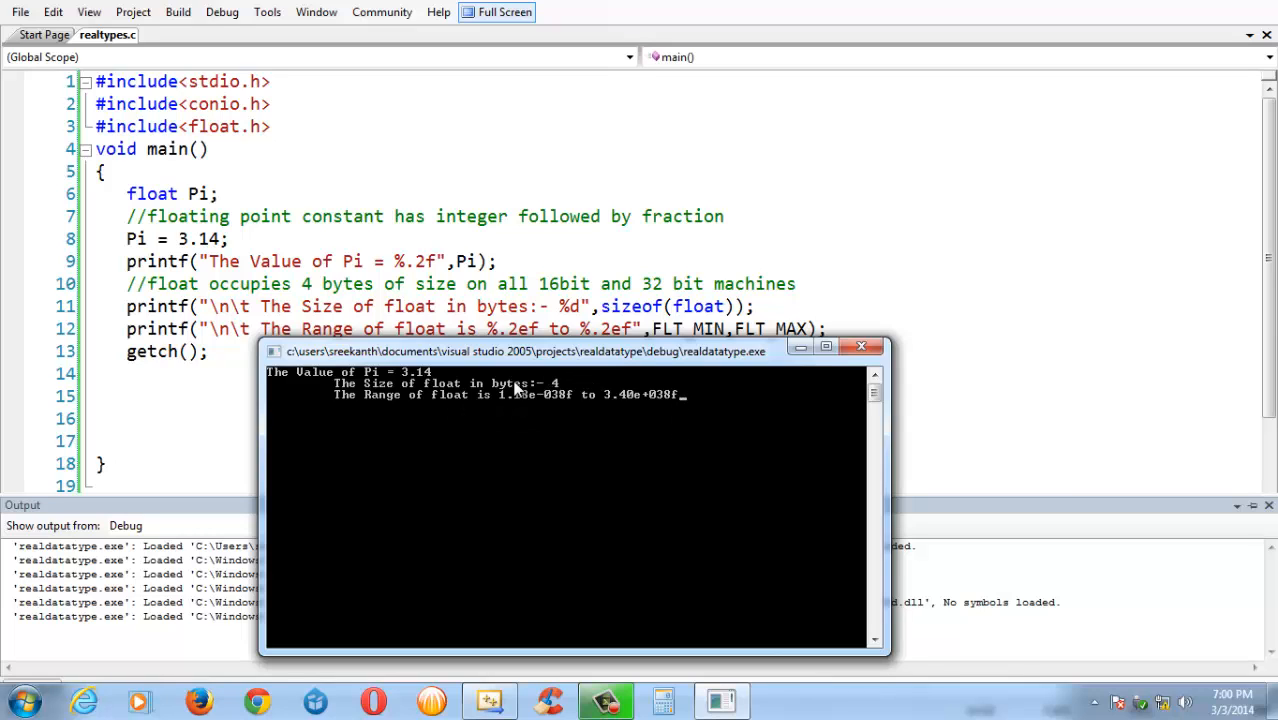